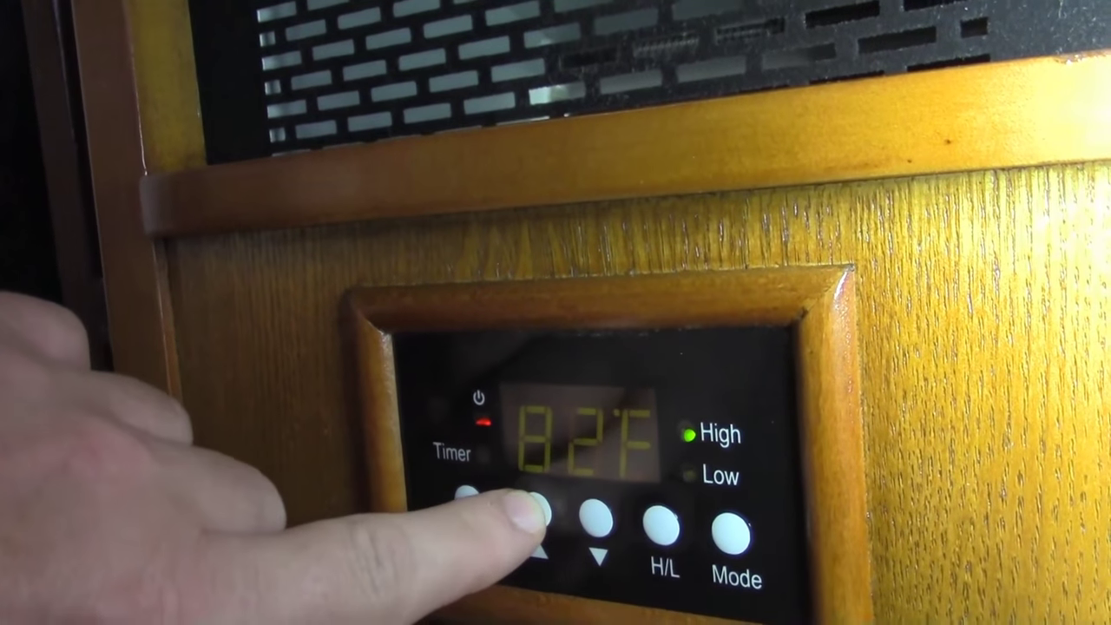
{"action": "left_click", "coordinate": [534, 534]}
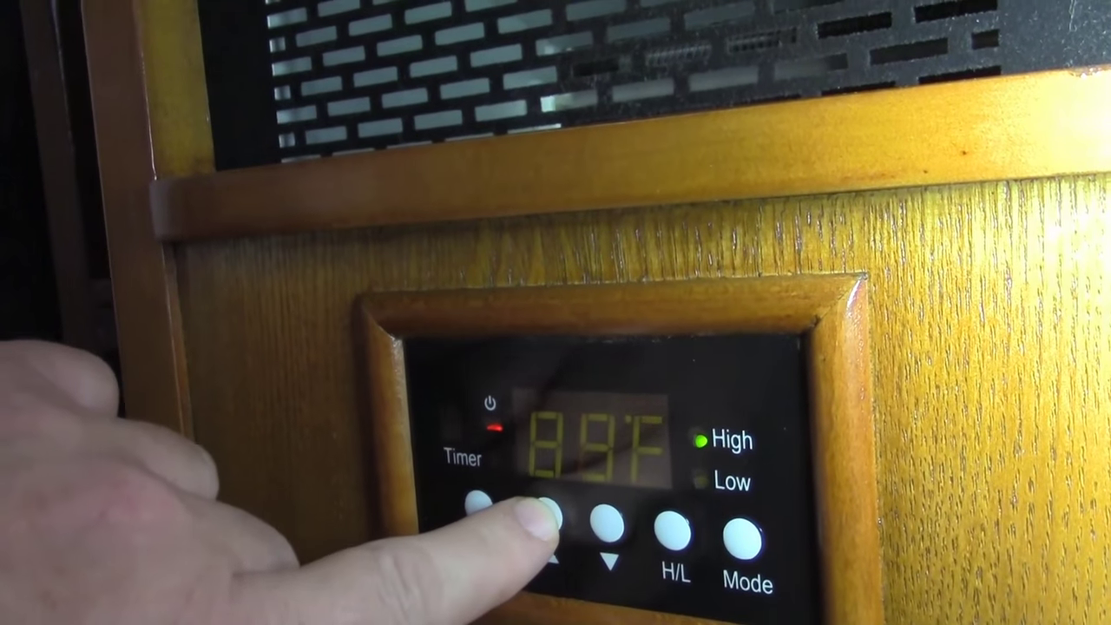